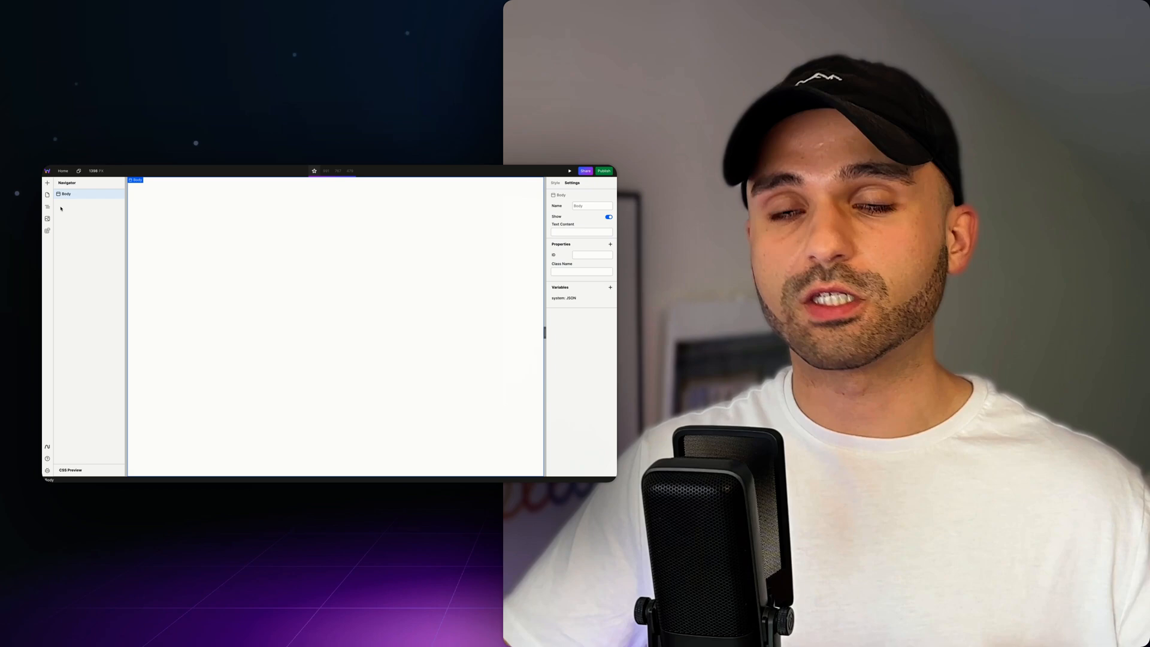
Browse the Components panel and add a Heading to the blank page.
{"action": "left_click", "coordinate": [37, 79]}
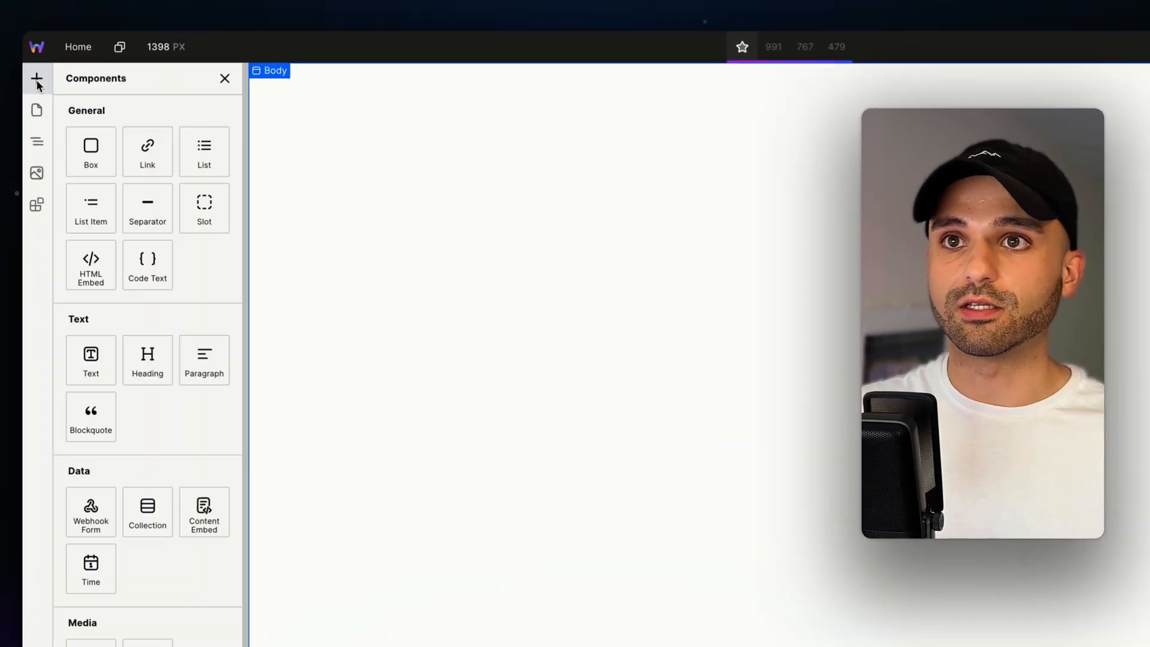
{"action": "scroll", "scroll_direction": "down", "scroll_amount": 3}
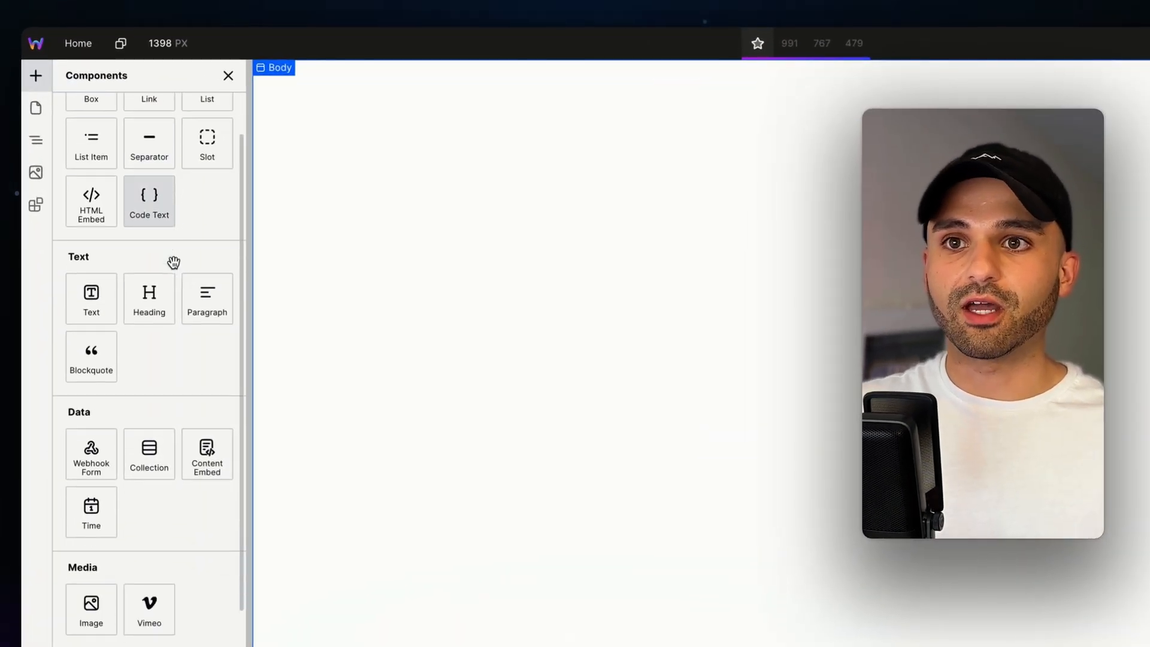
{"action": "scroll", "scroll_direction": "down", "scroll_amount": 3}
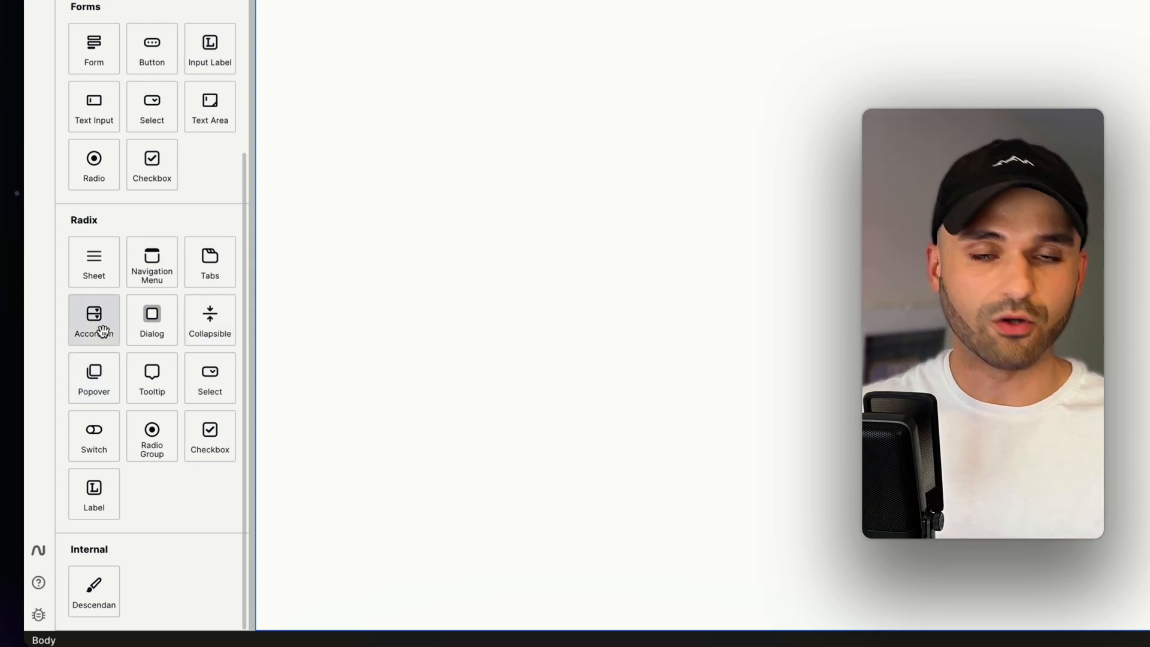
{"action": "mouse_move", "coordinate": [93, 318]}
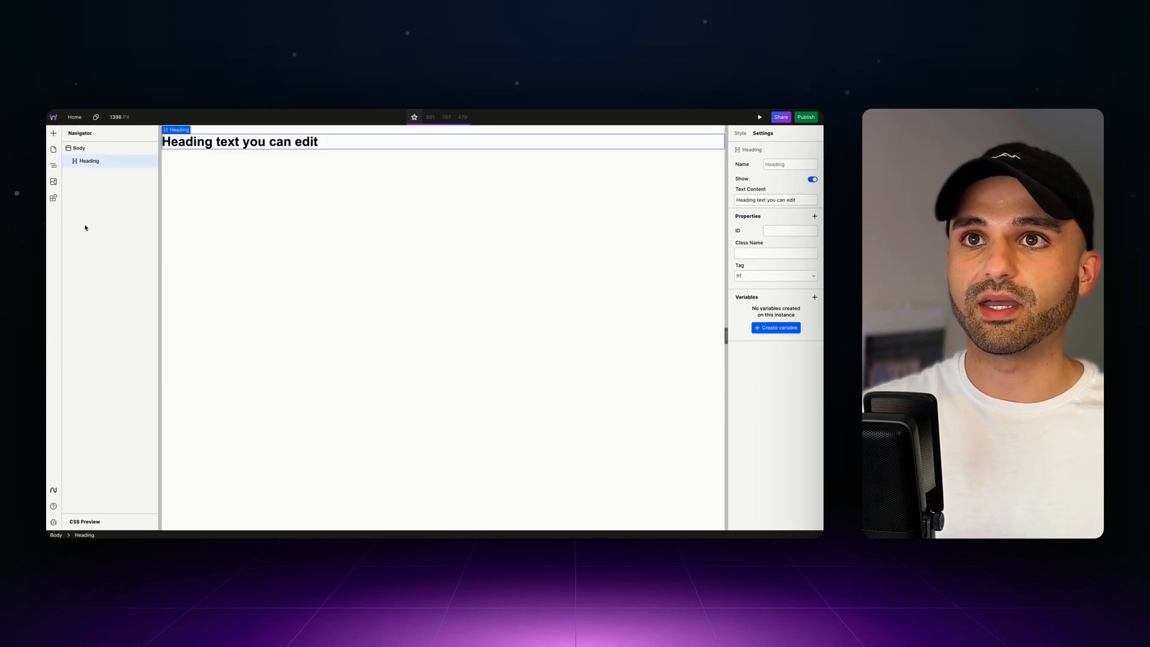
Add an Image placeholder from Components and select the heading for editing.
{"action": "left_click", "coordinate": [53, 133]}
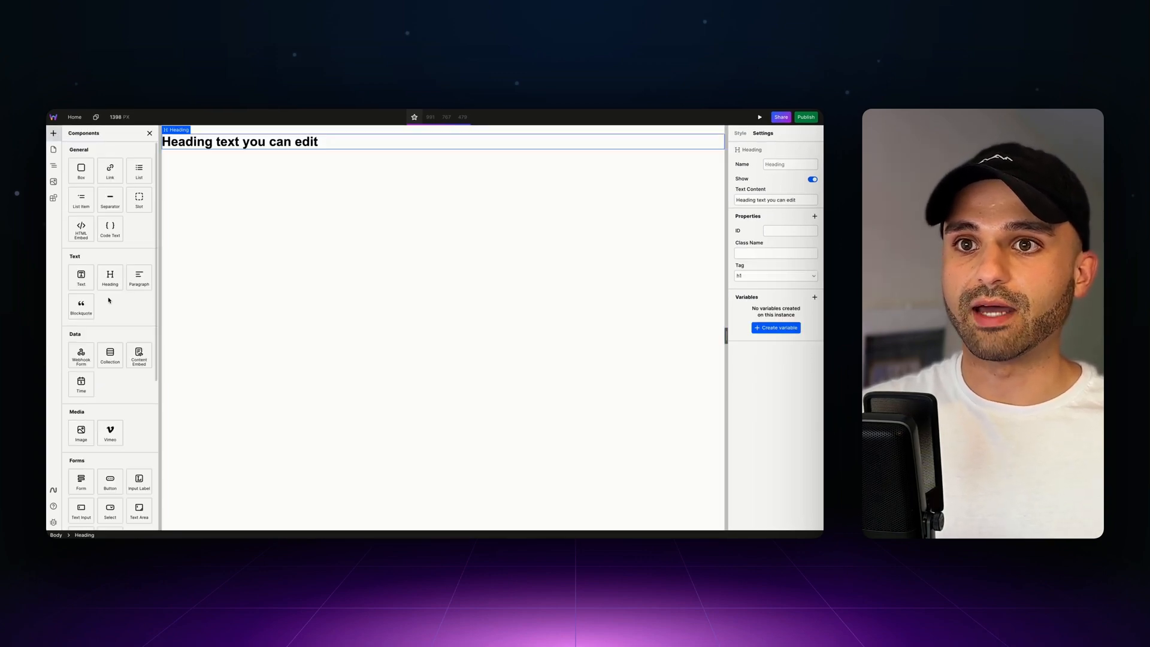
{"action": "left_click", "coordinate": [80, 432]}
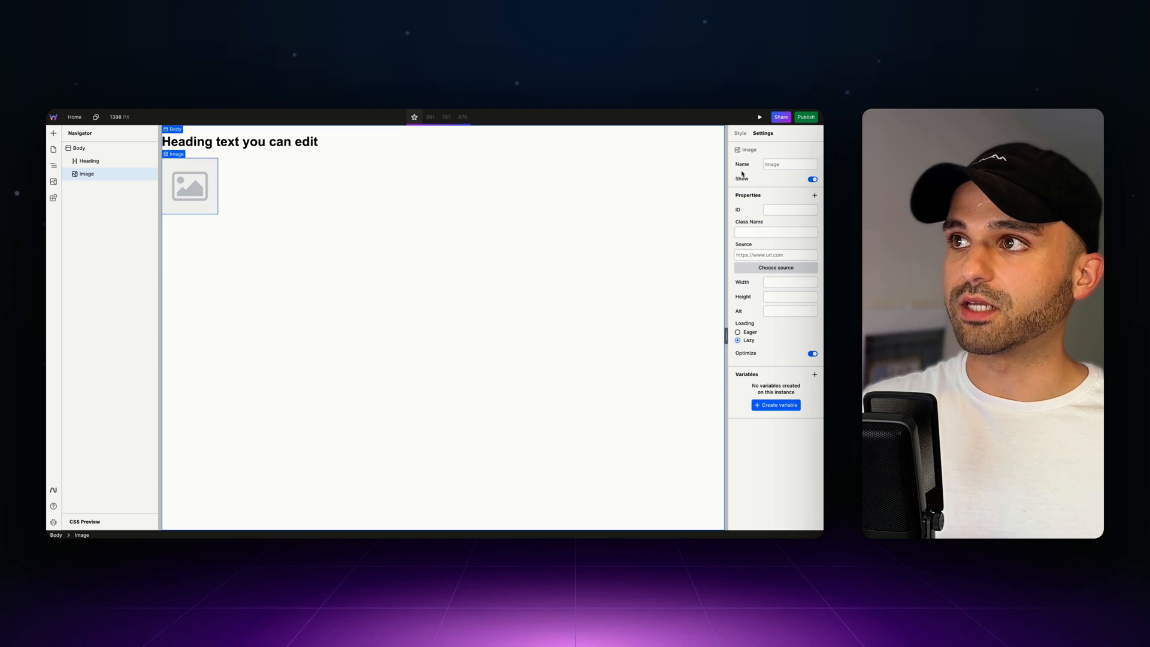
{"action": "left_click", "coordinate": [239, 142]}
{"action": "type", "text": "asdfasdf"}
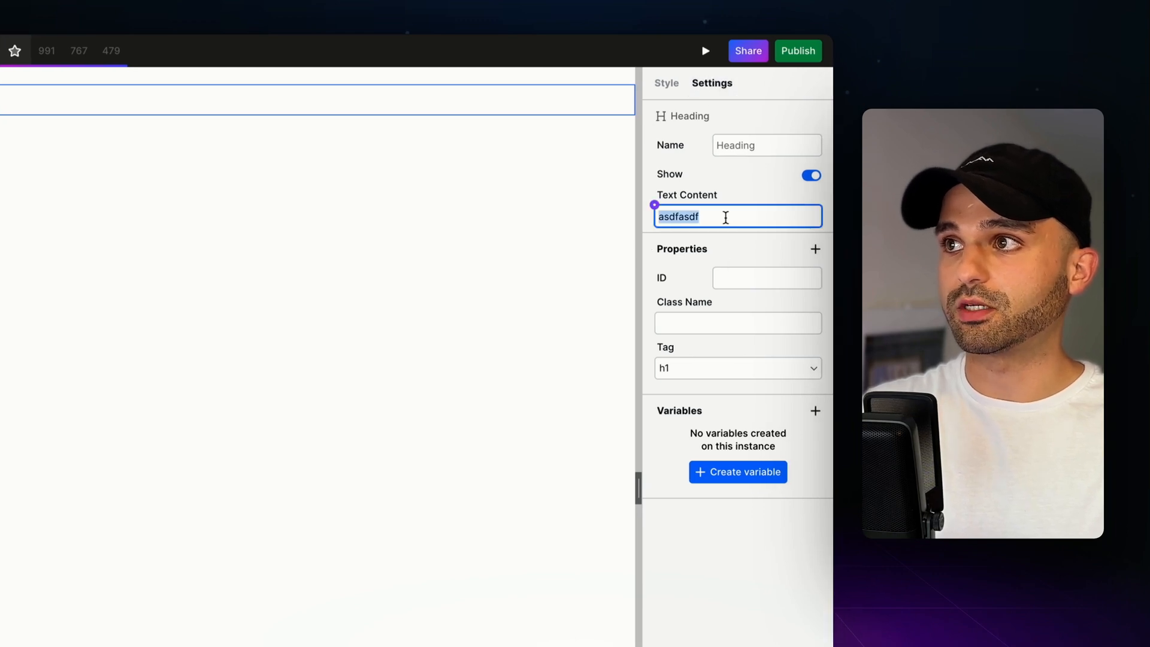
Set the heading's Text Content to 'qwerqwer' and select the image to view its settings.
{"action": "type", "text": "qwerqwer"}
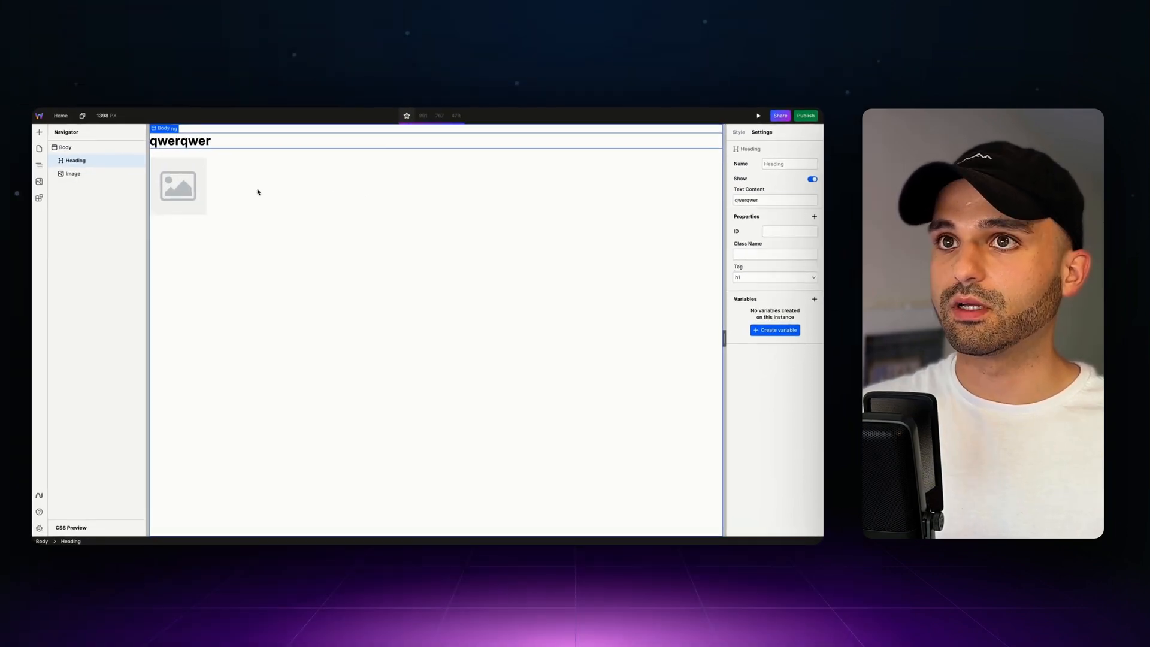
{"action": "left_click", "coordinate": [73, 173]}
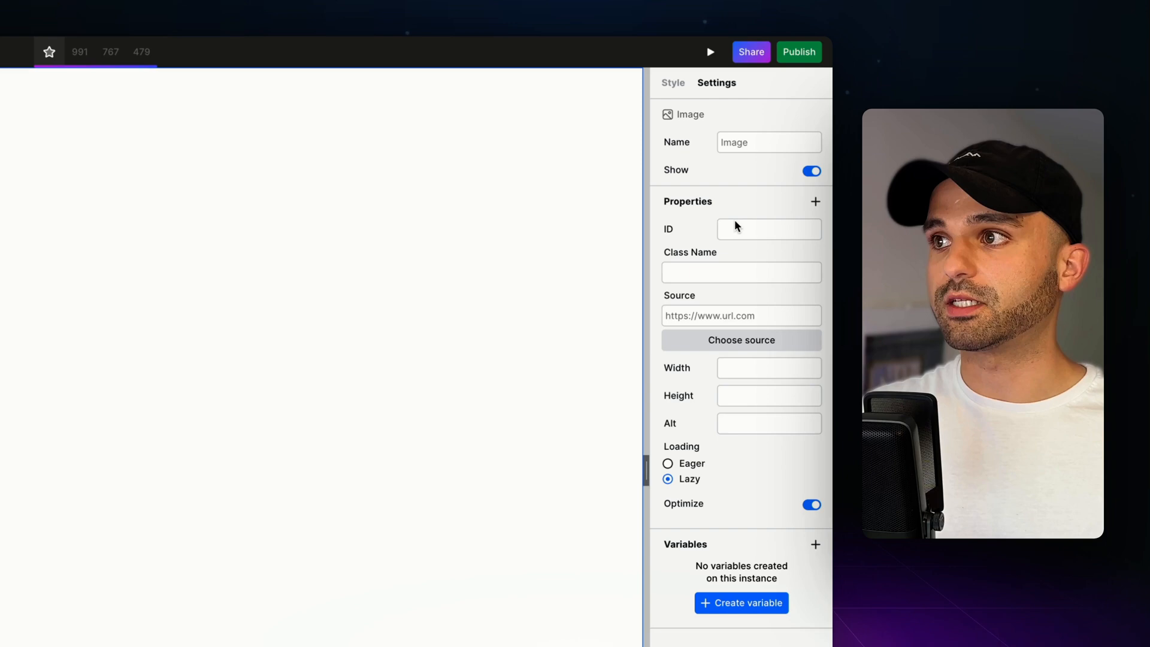
{"action": "left_click", "coordinate": [740, 339]}
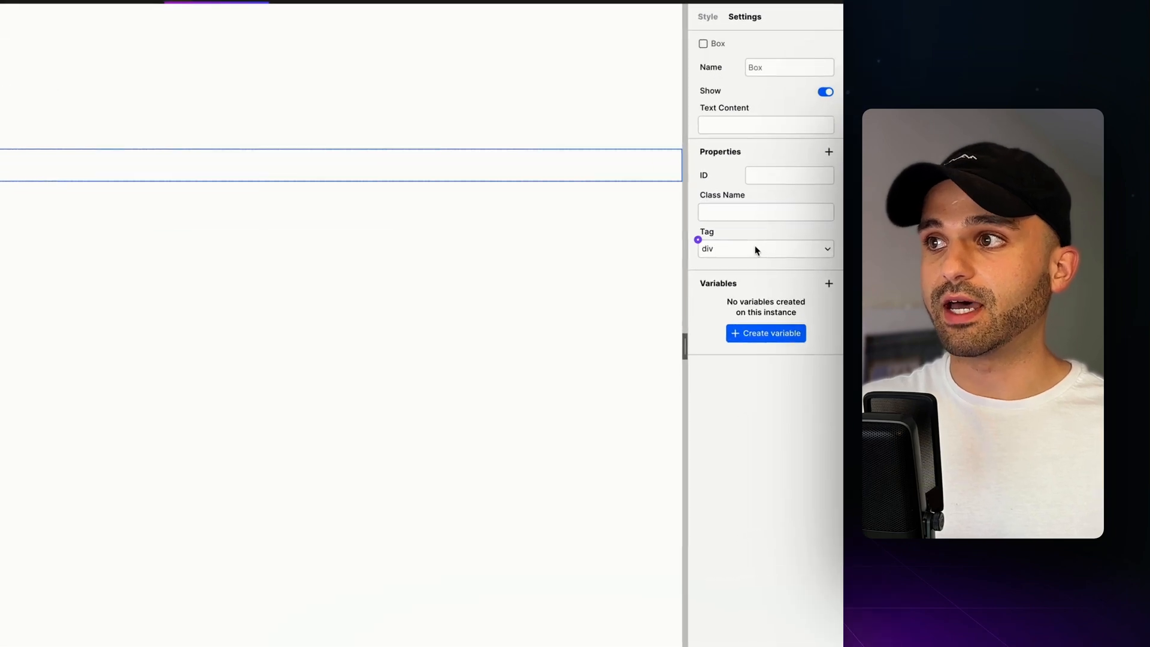
Bring up the Box's Tag choices in Settings to switch from div to section.
{"action": "left_click", "coordinate": [765, 248]}
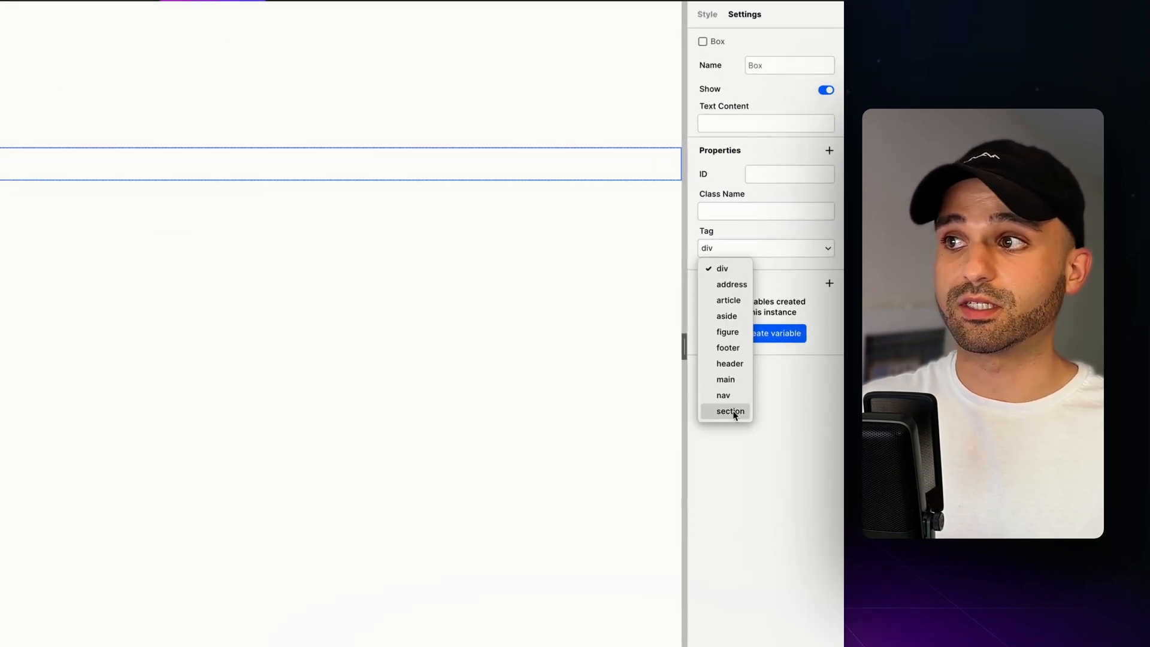